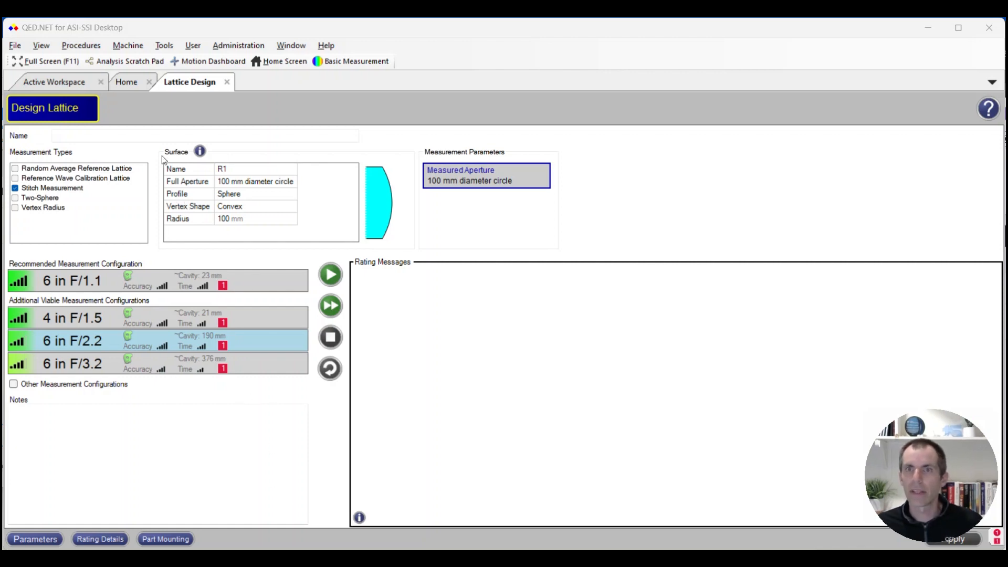
pyautogui.moveTo(215, 188)
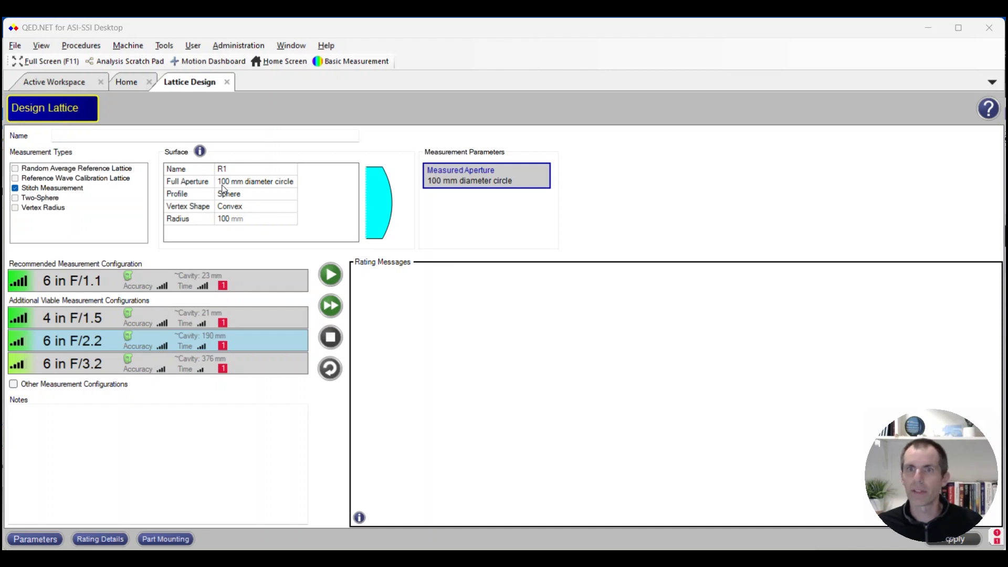
pyautogui.moveTo(244, 222)
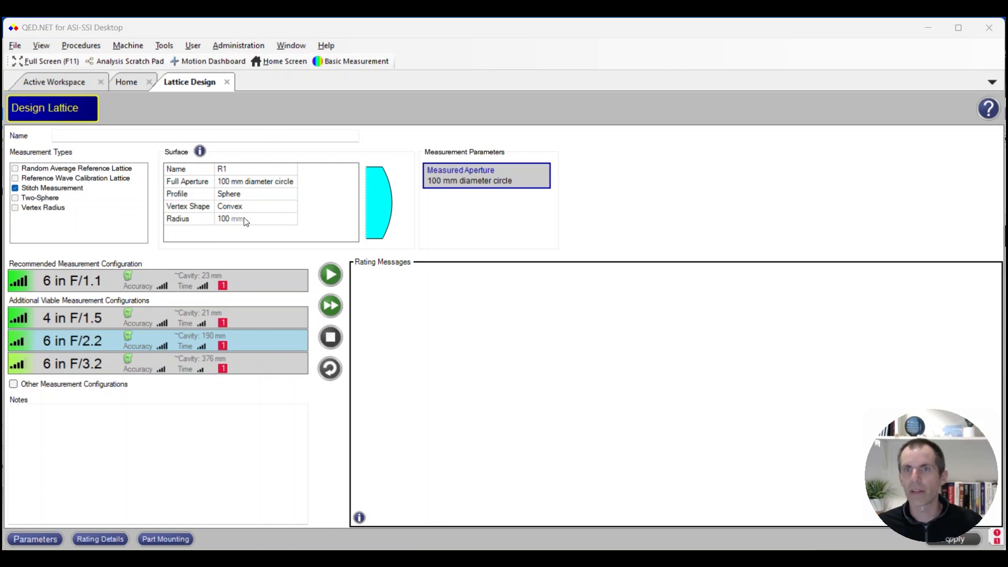
pyautogui.moveTo(160, 350)
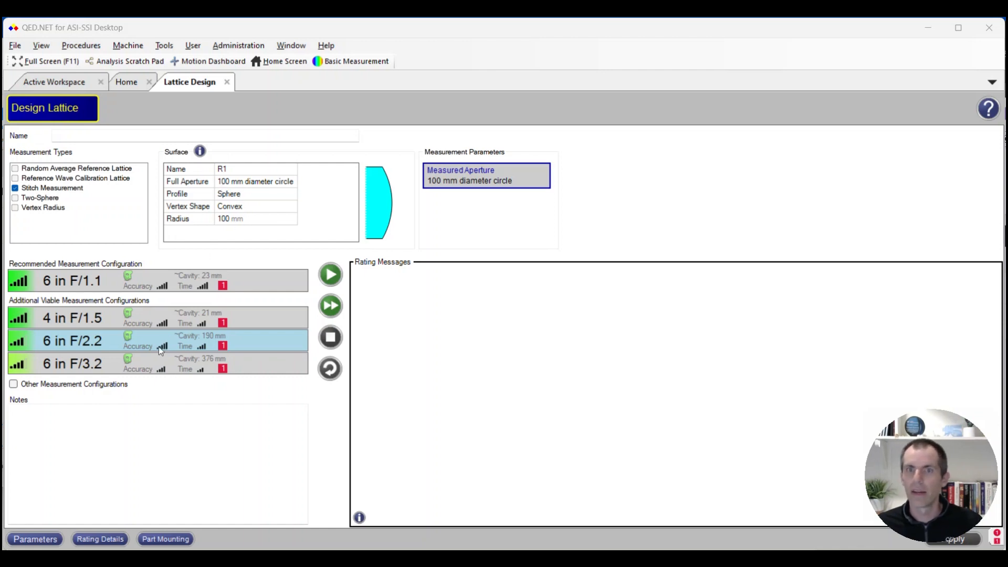
pyautogui.moveTo(104, 347)
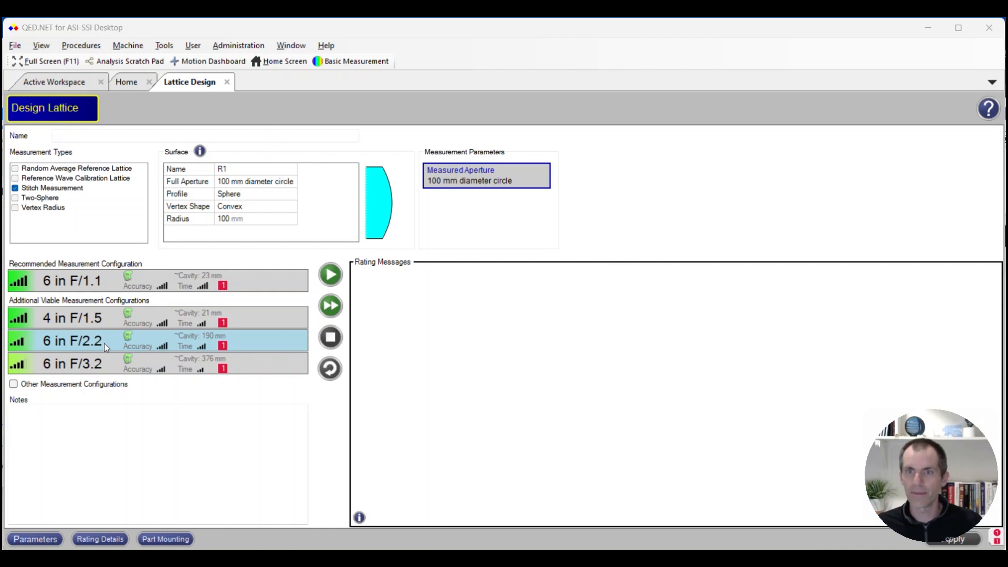
pyautogui.moveTo(330, 281)
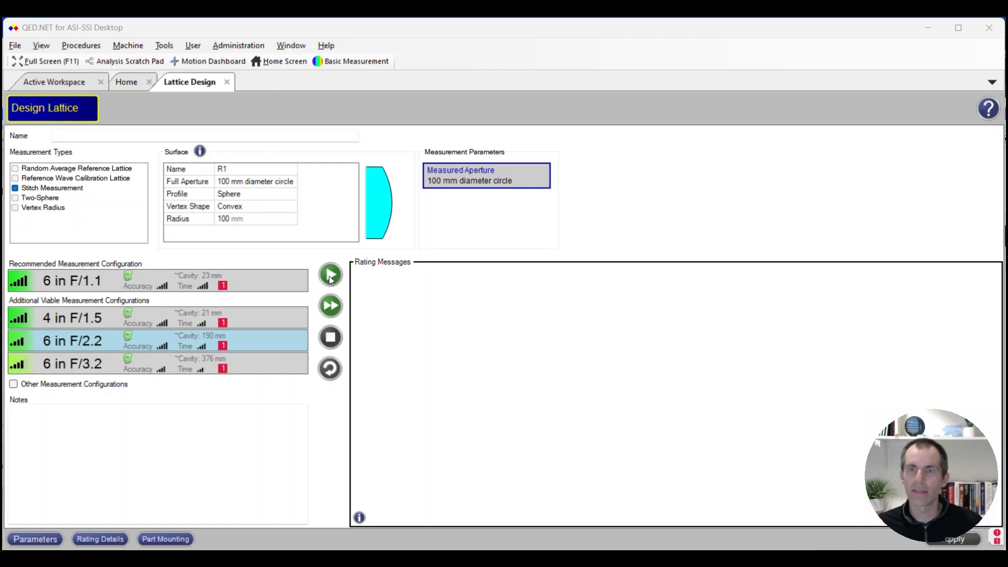
# Run the designer for 6 in F/2.2, producing a 19-subaperture lattice on sphere R1.
pyautogui.click(329, 274)
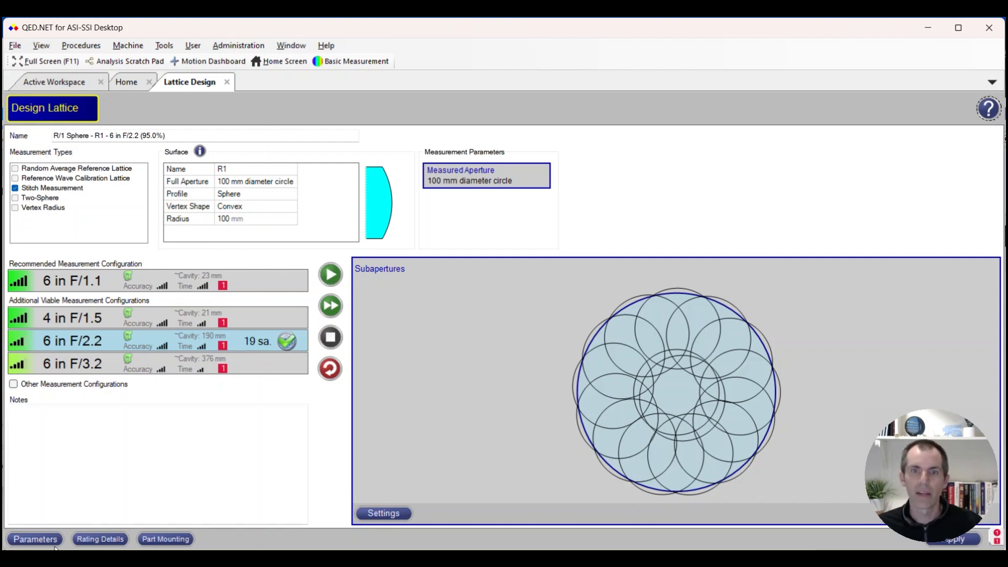
# Show the Parameters table with pellicle, calibration, coverage, overlap and part mount defaults.
pyautogui.click(35, 538)
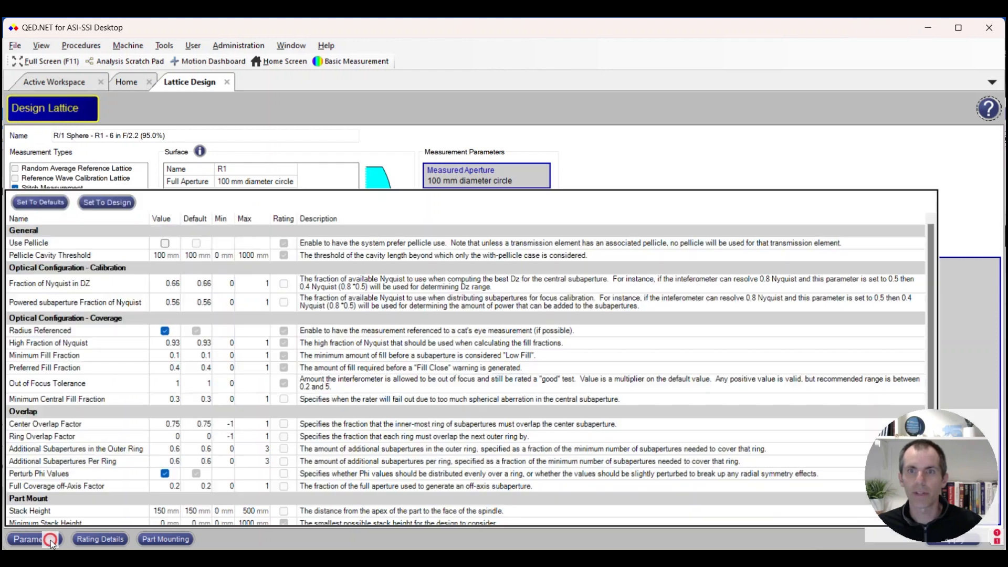
pyautogui.click(32, 538)
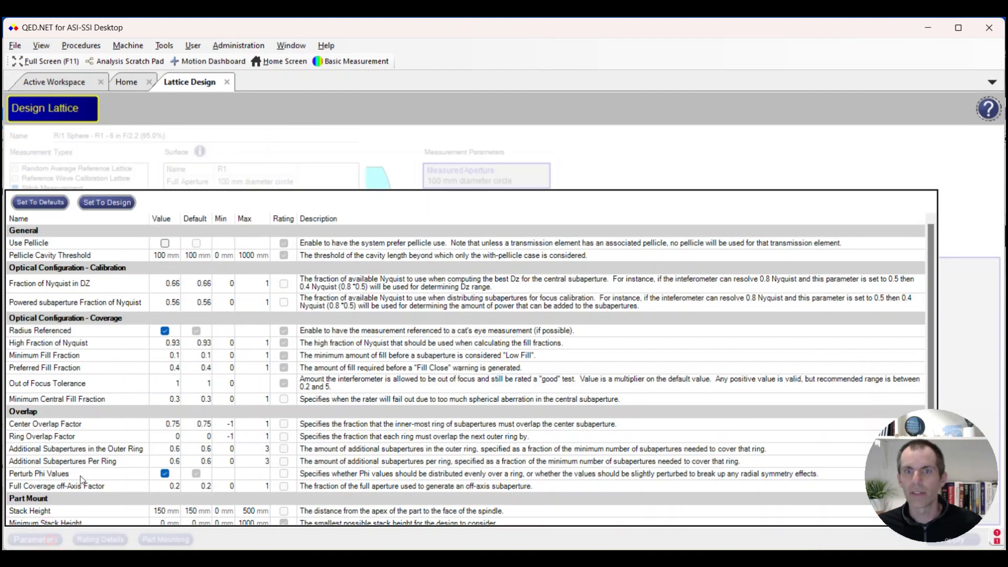
pyautogui.moveTo(78, 450)
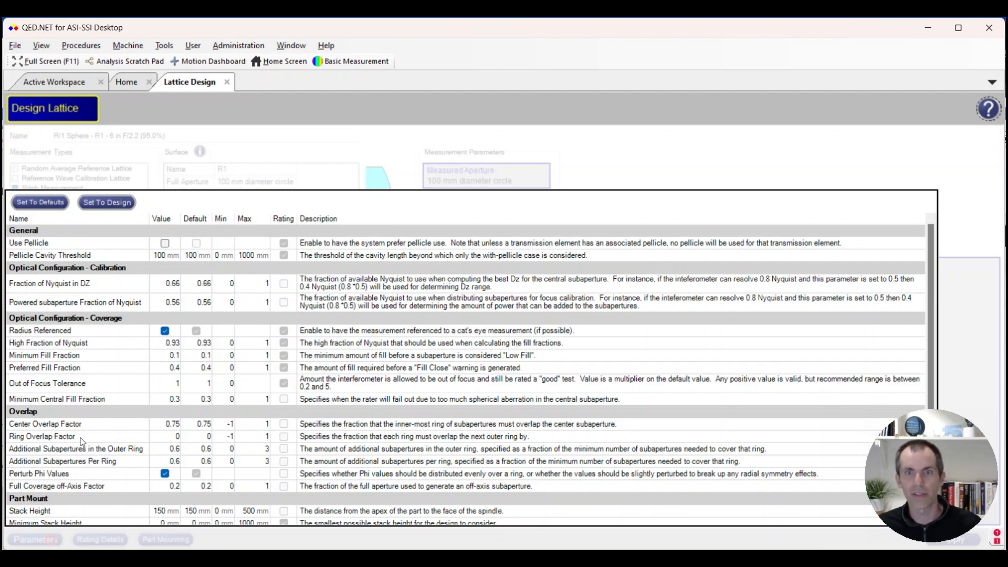
pyautogui.moveTo(92, 449)
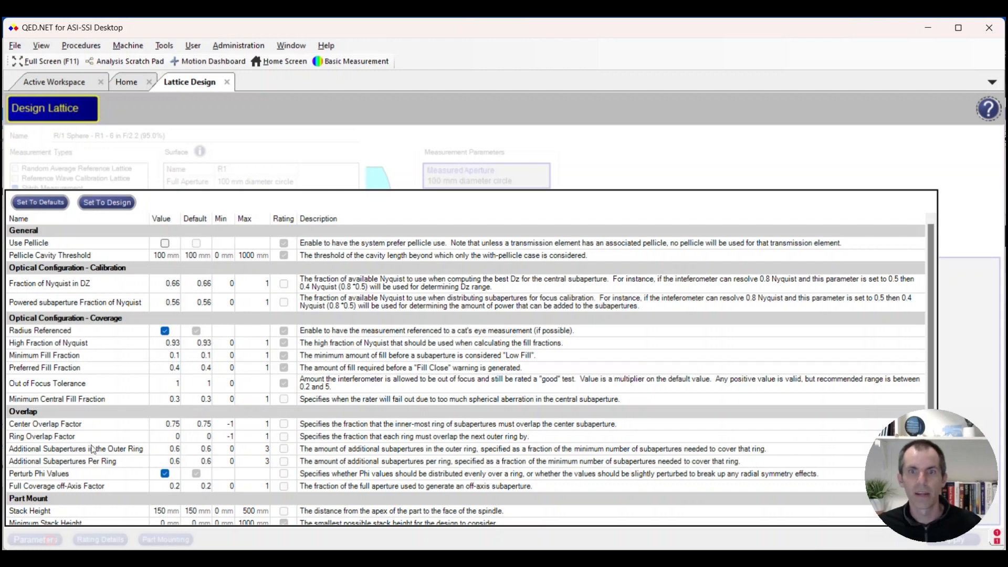
pyautogui.moveTo(86, 442)
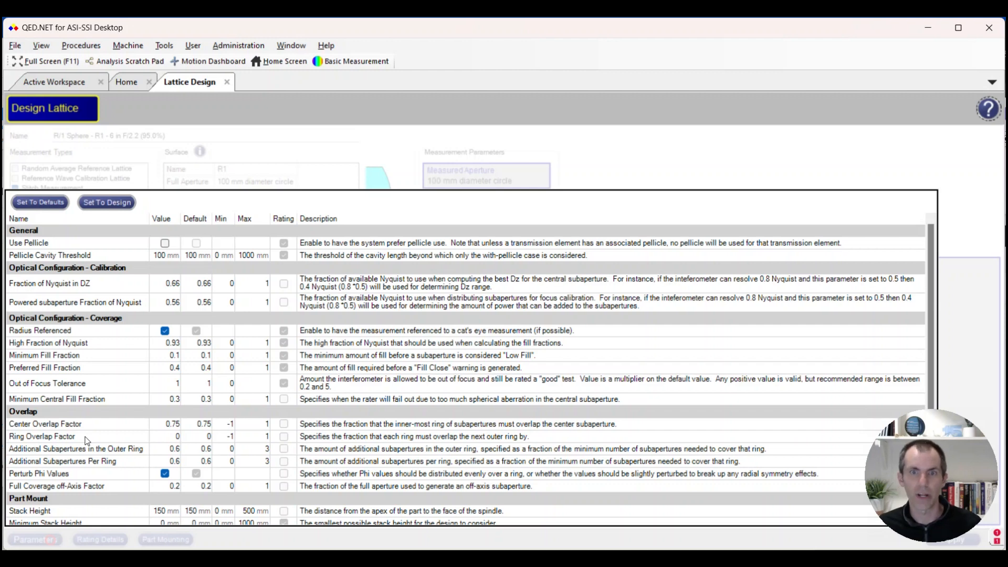
pyautogui.moveTo(52, 459)
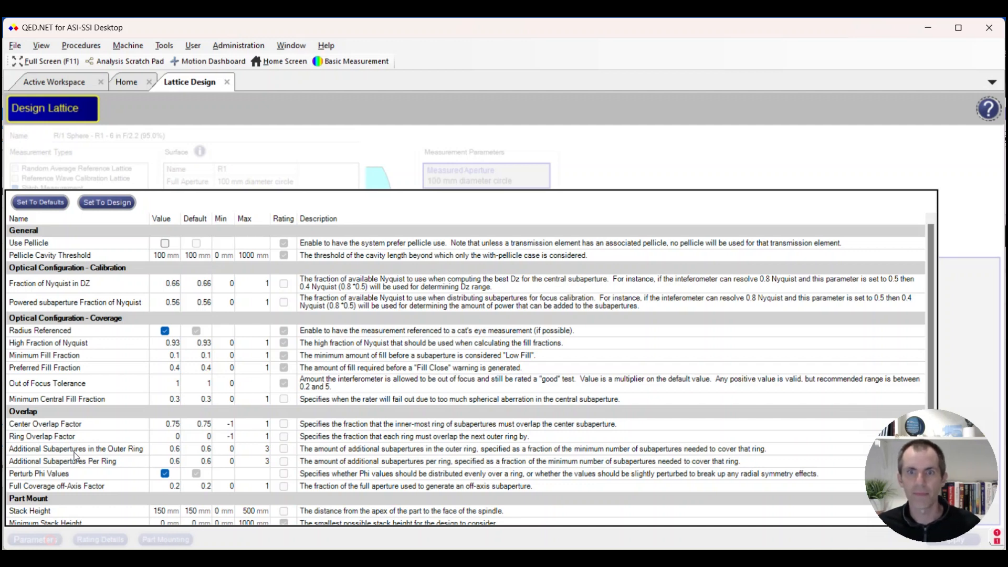
pyautogui.moveTo(95, 426)
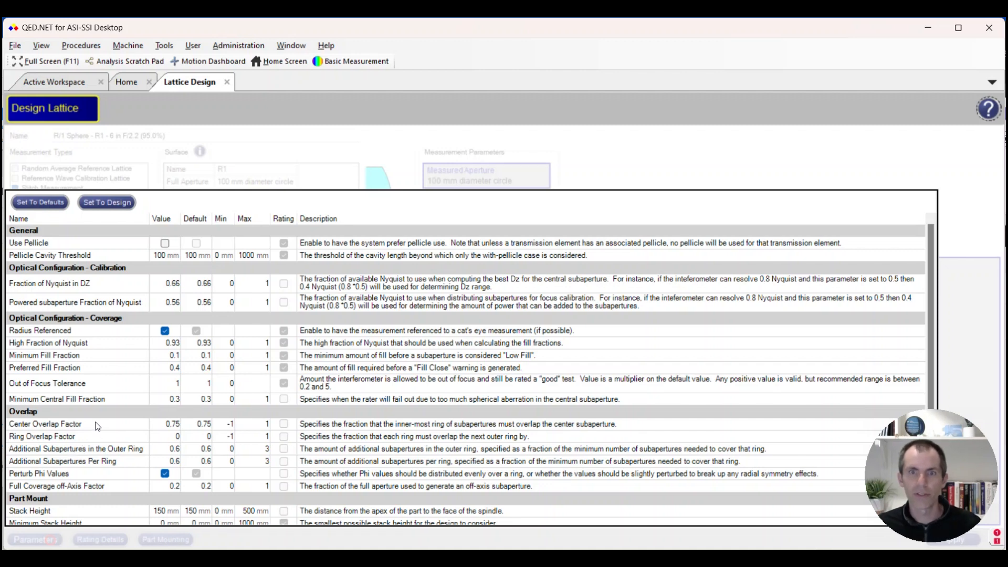
pyautogui.moveTo(99, 434)
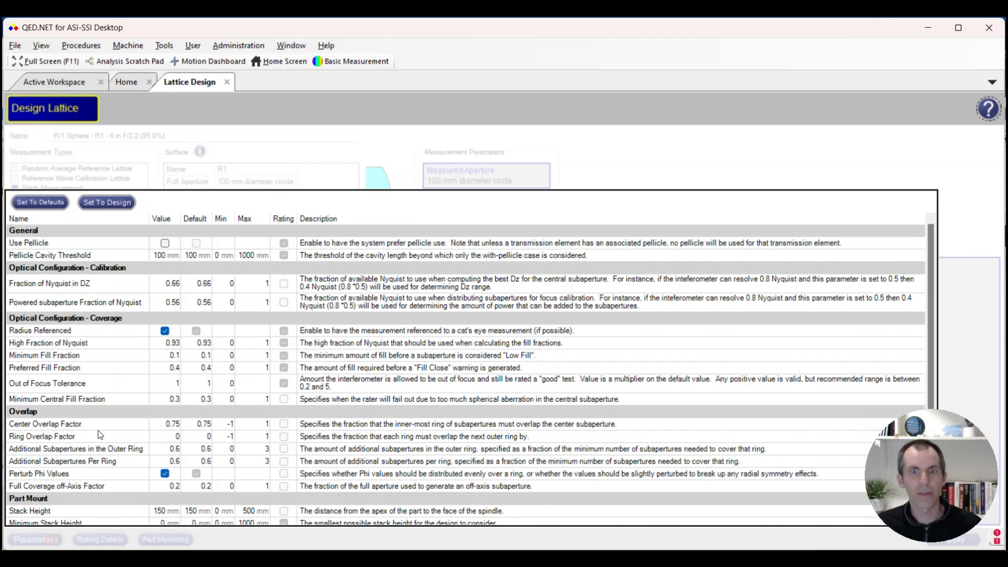
pyautogui.moveTo(109, 445)
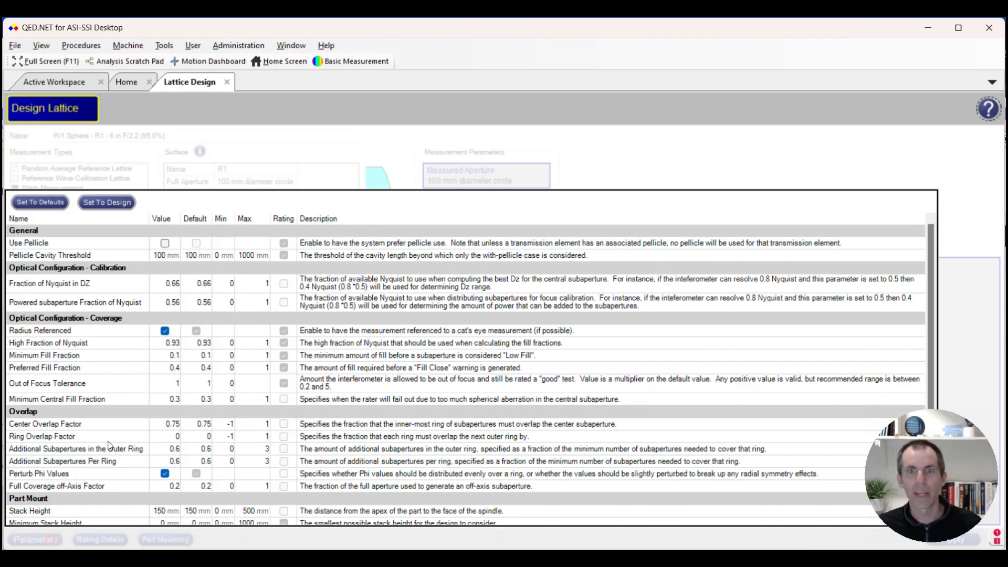
pyautogui.moveTo(86, 461)
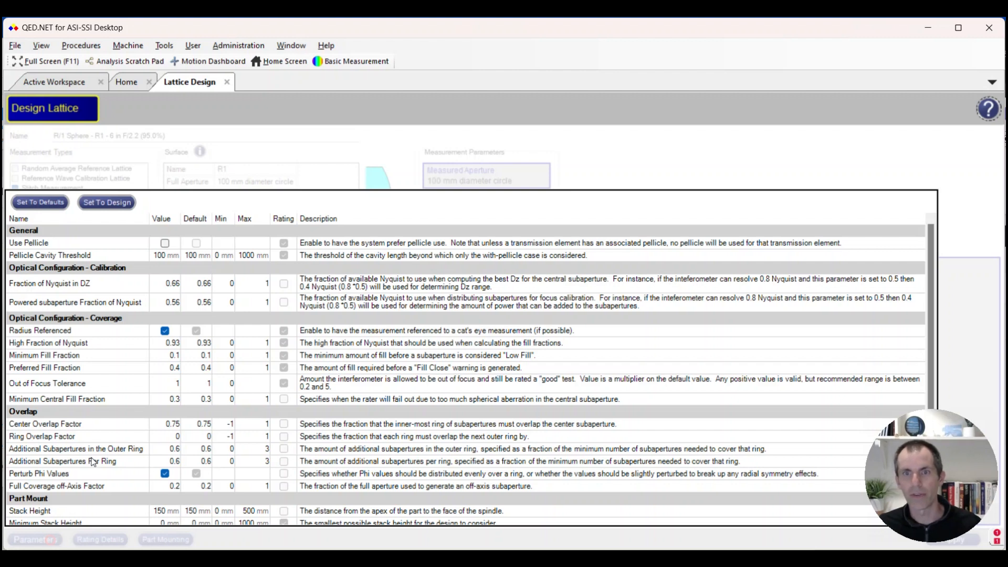
# Set Center Overlap Factor 0.15, Ring Overlap Factor -0.5, and adjust outer-ring additional subapertures.
pyautogui.doubleClick(156, 423)
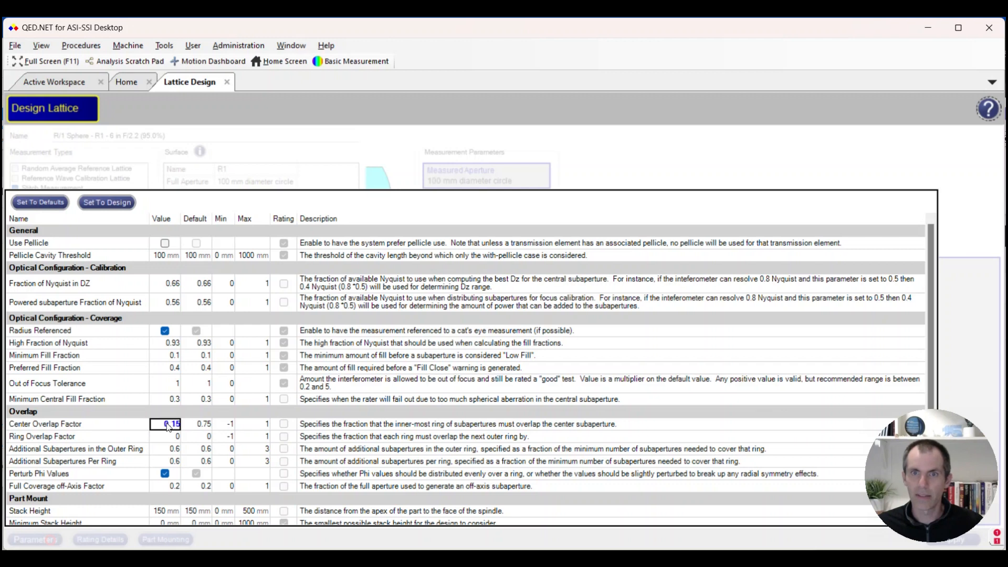
pyautogui.click(168, 436)
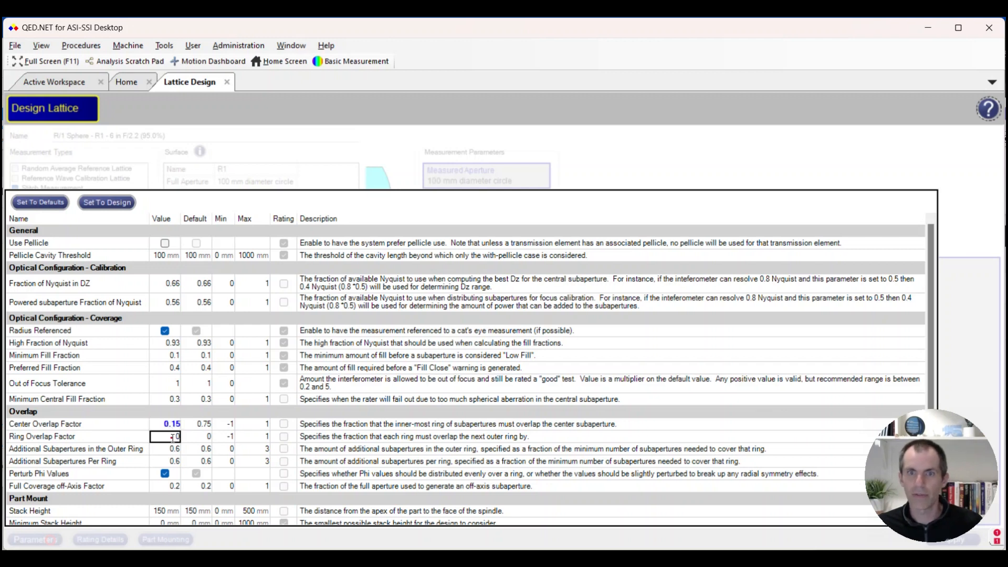
pyautogui.write('-0.5')
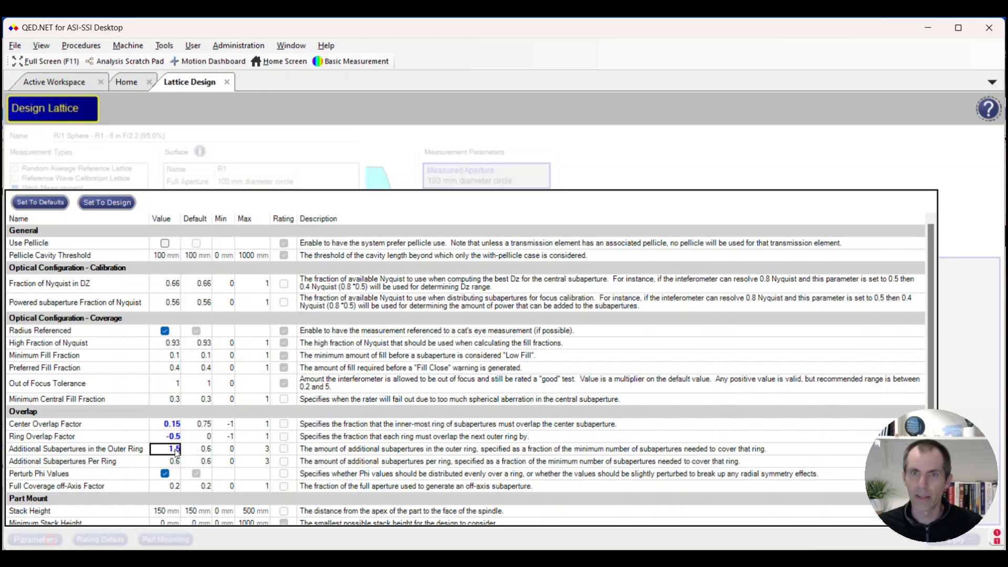
pyautogui.click(172, 461)
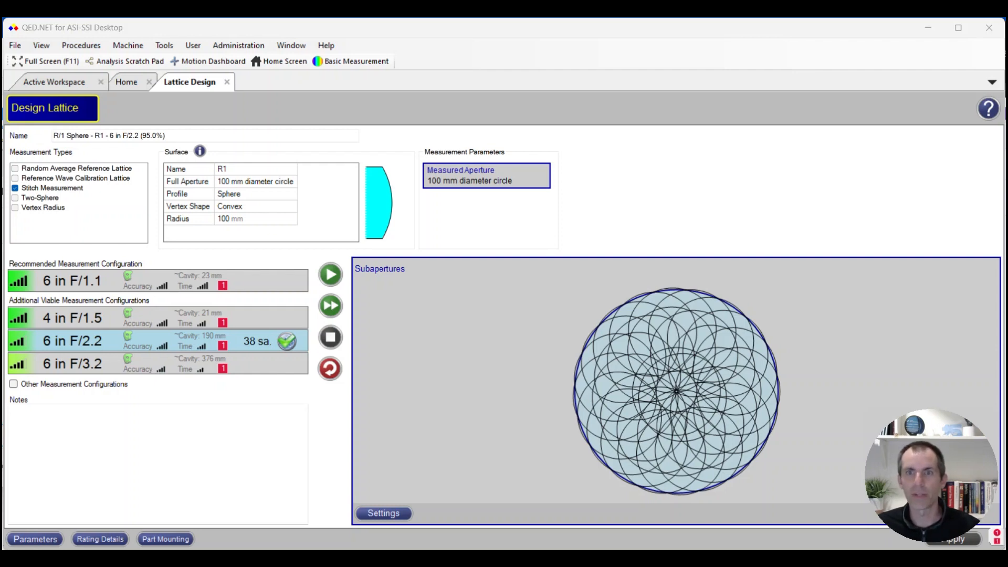
pyautogui.moveTo(287, 532)
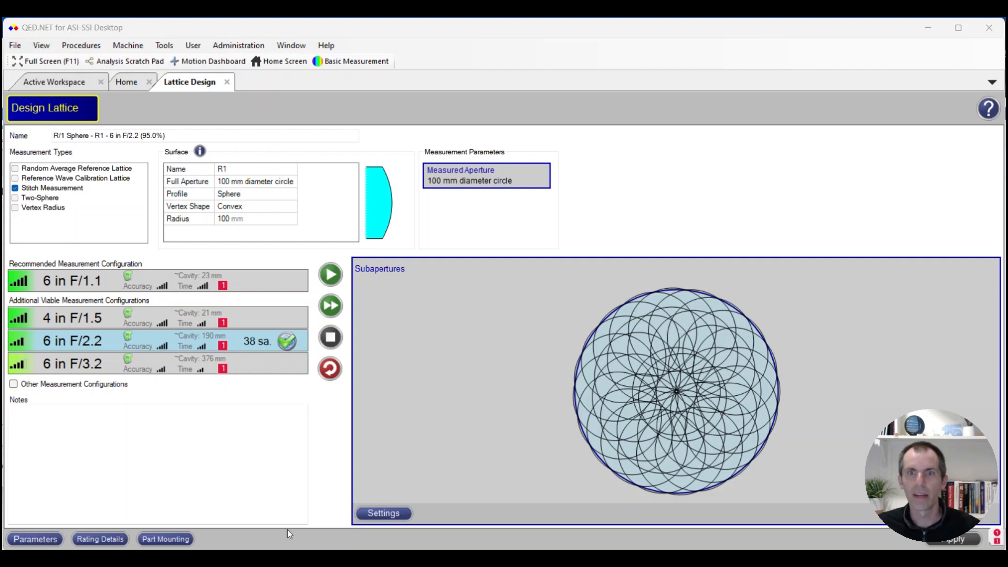
# Switch 6 in F/2.2 to the Grid Stitch Lattice designer and view its grid parameters.
pyautogui.rightClick(129, 341)
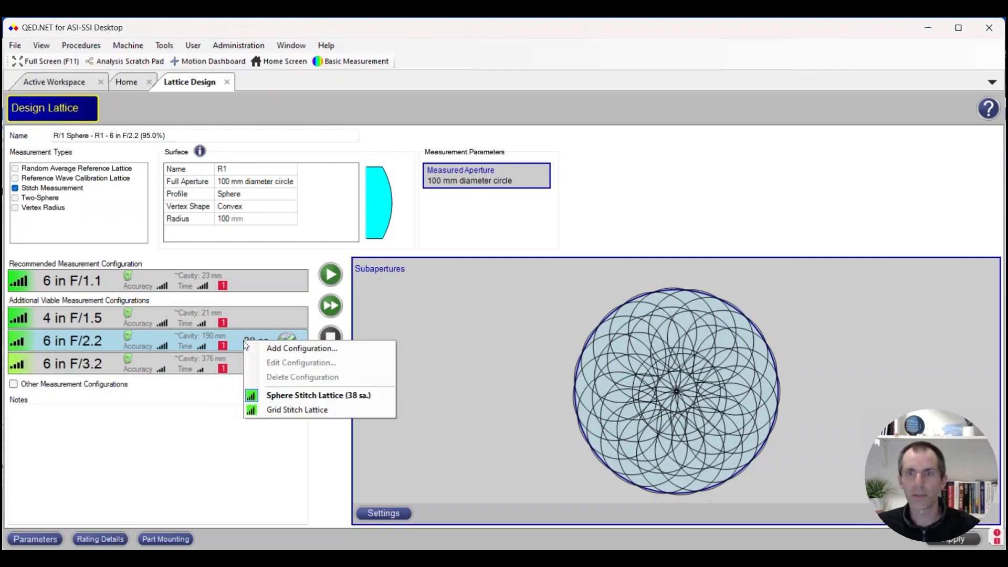
pyautogui.moveTo(302, 377)
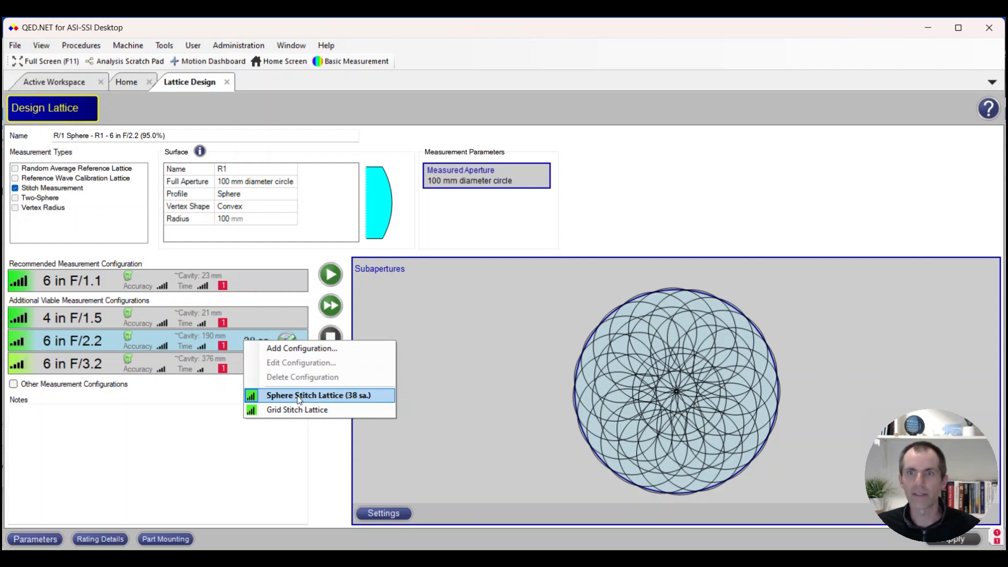
pyautogui.moveTo(308, 409)
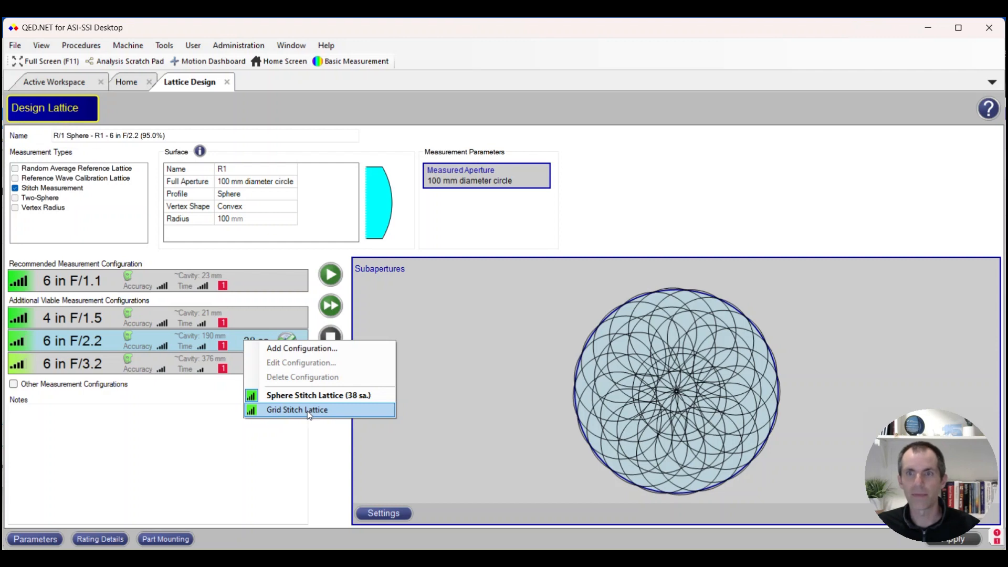
pyautogui.click(296, 409)
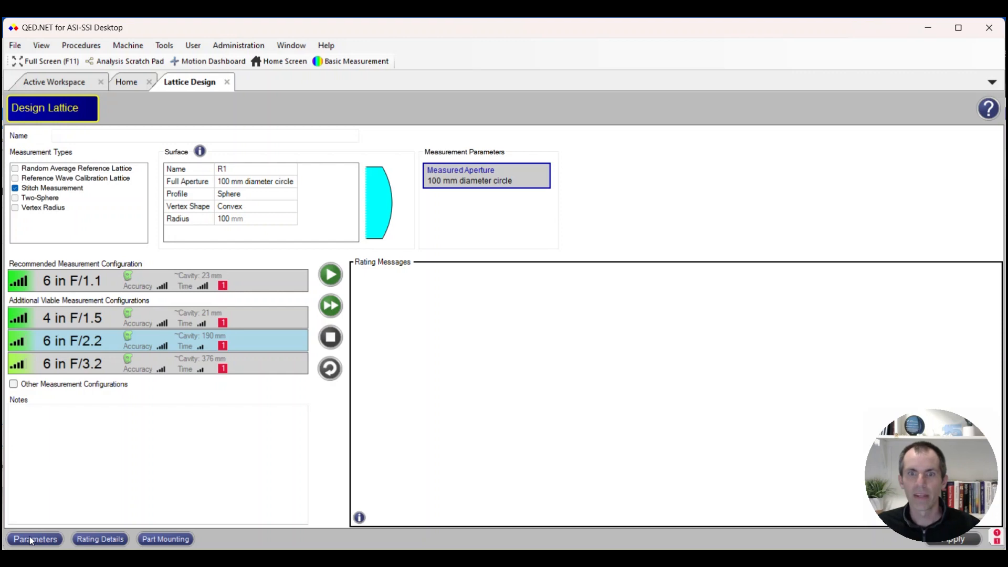
pyautogui.click(35, 539)
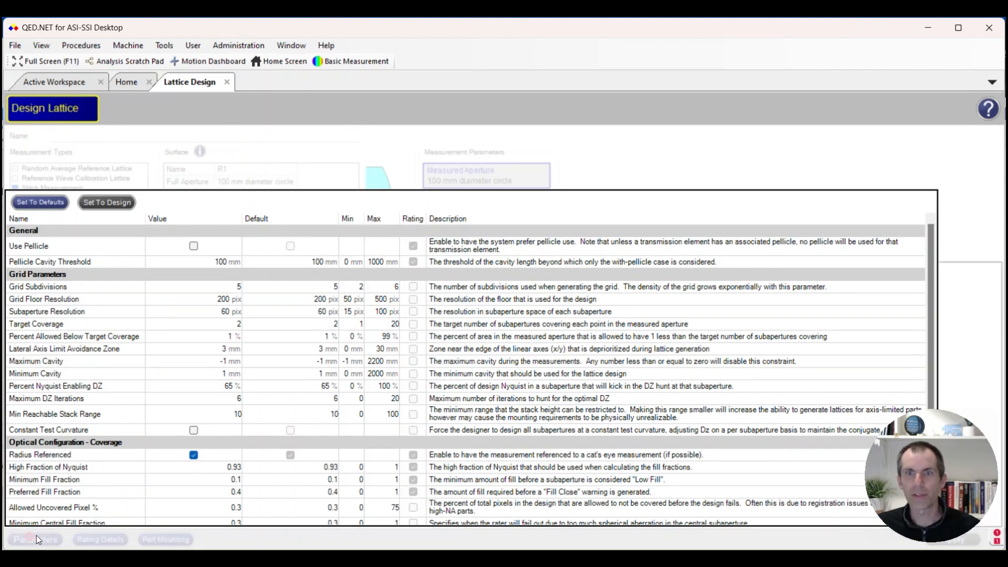
pyautogui.moveTo(144, 405)
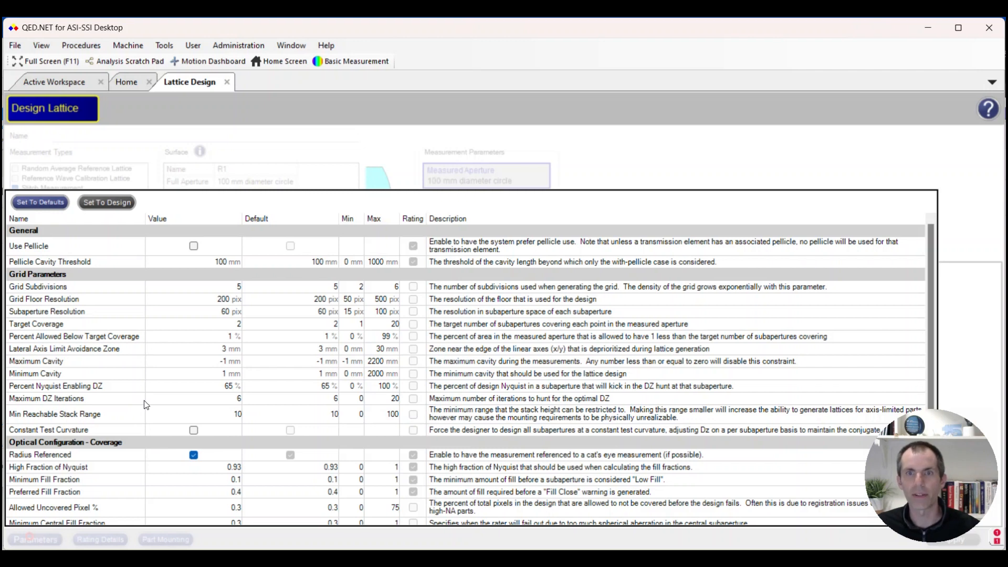
pyautogui.moveTo(135, 333)
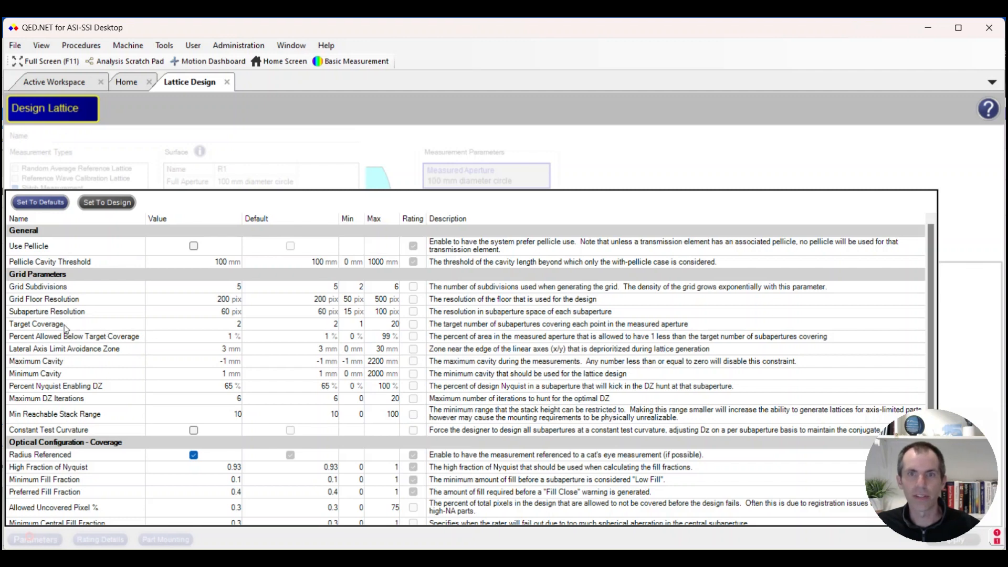
pyautogui.moveTo(213, 329)
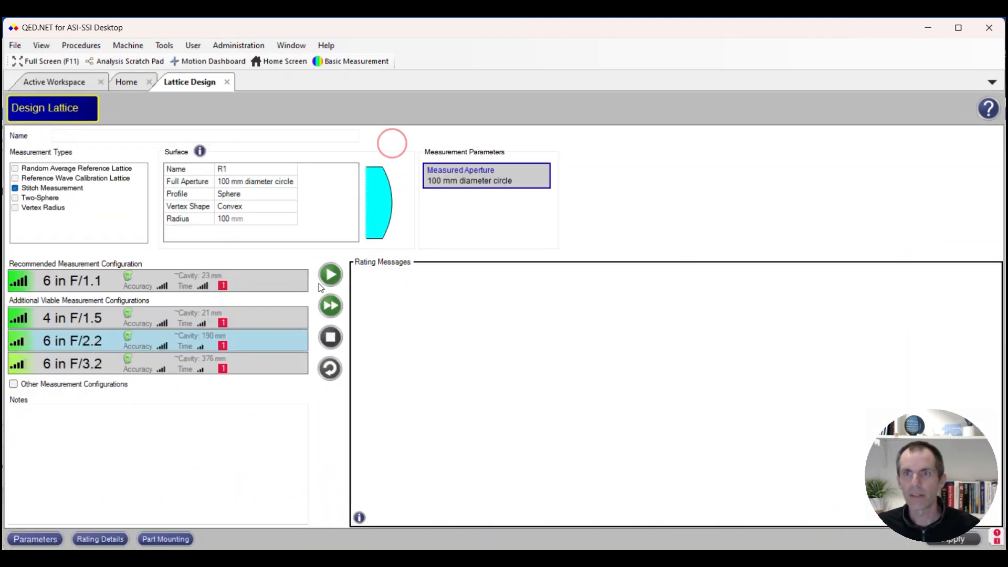
# Reopen the grid parameter table to change Target Coverage from 2 to 3.
pyautogui.click(329, 274)
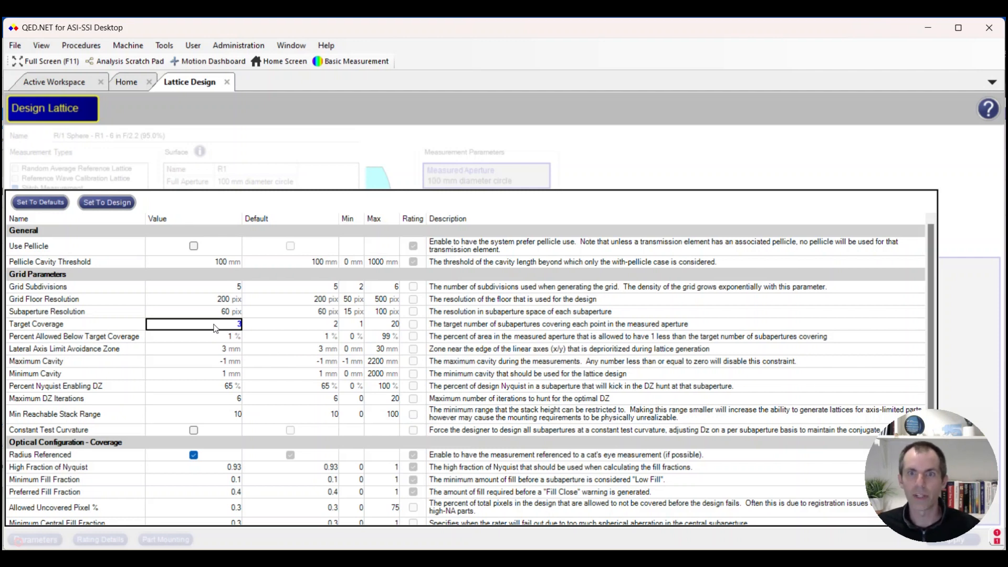
# Close the parameters and rerun the grid designer, yielding 41 subapertures instead of 28.
pyautogui.click(35, 538)
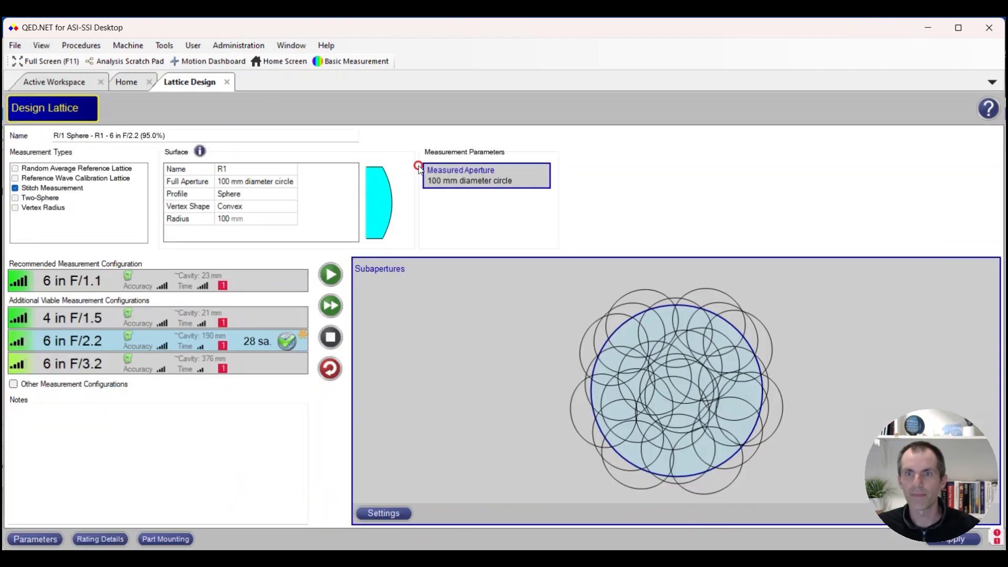
pyautogui.click(330, 275)
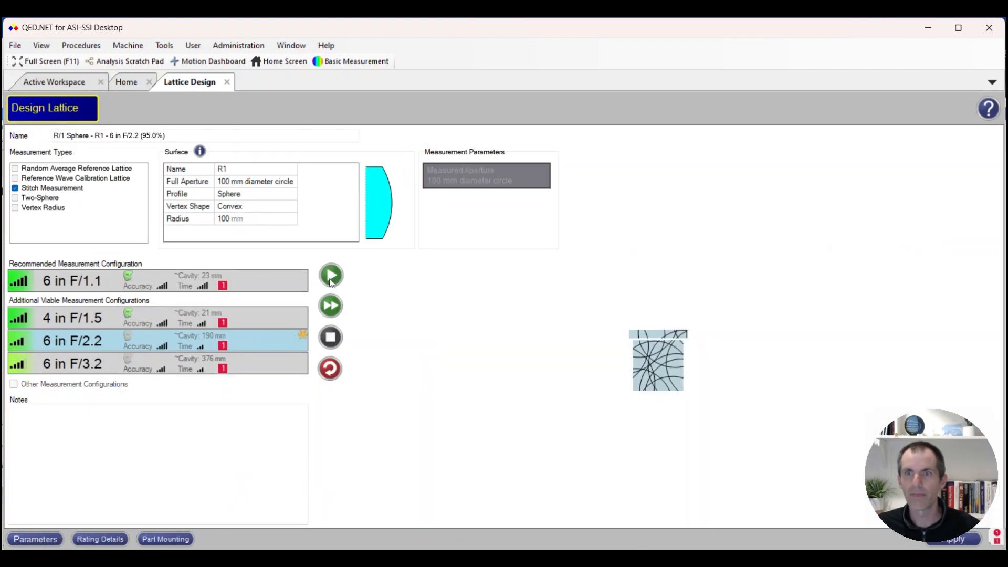
pyautogui.click(331, 275)
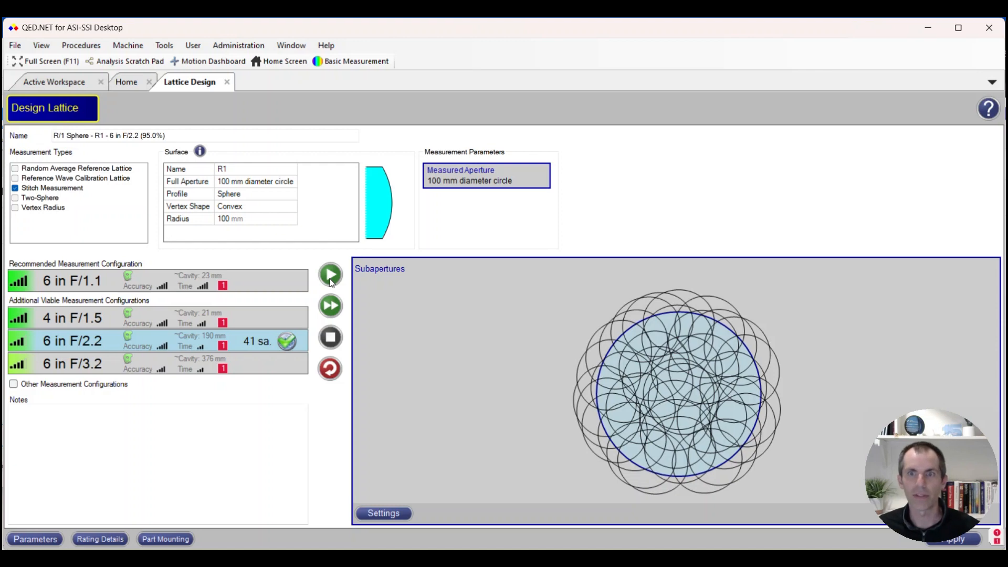
pyautogui.moveTo(789, 367)
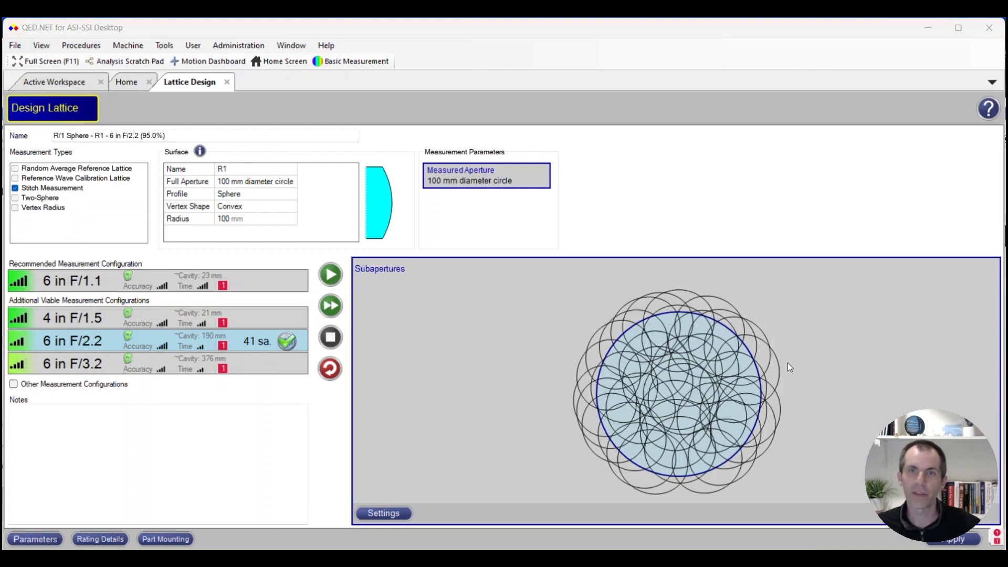
pyautogui.moveTo(870, 278)
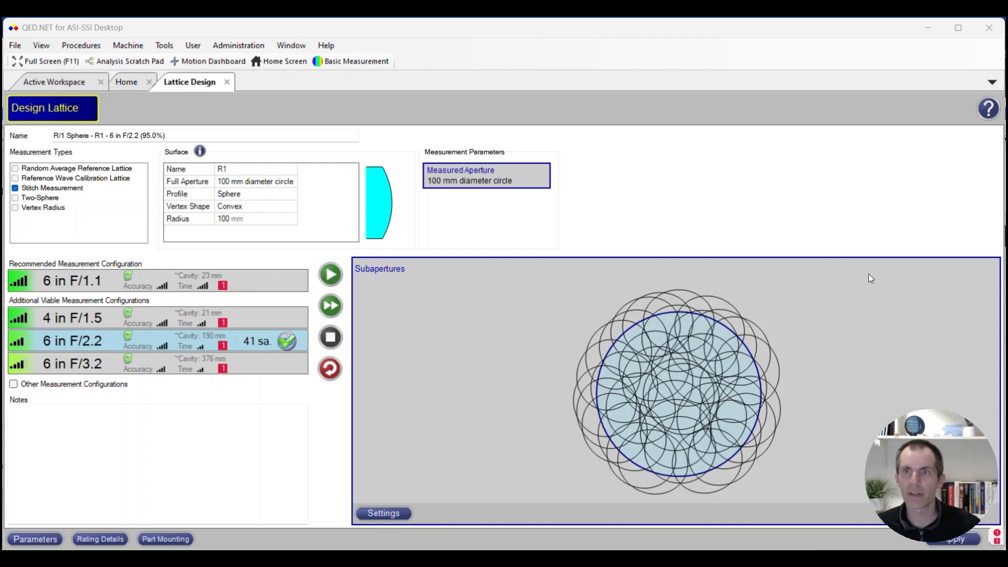
pyautogui.moveTo(868, 279)
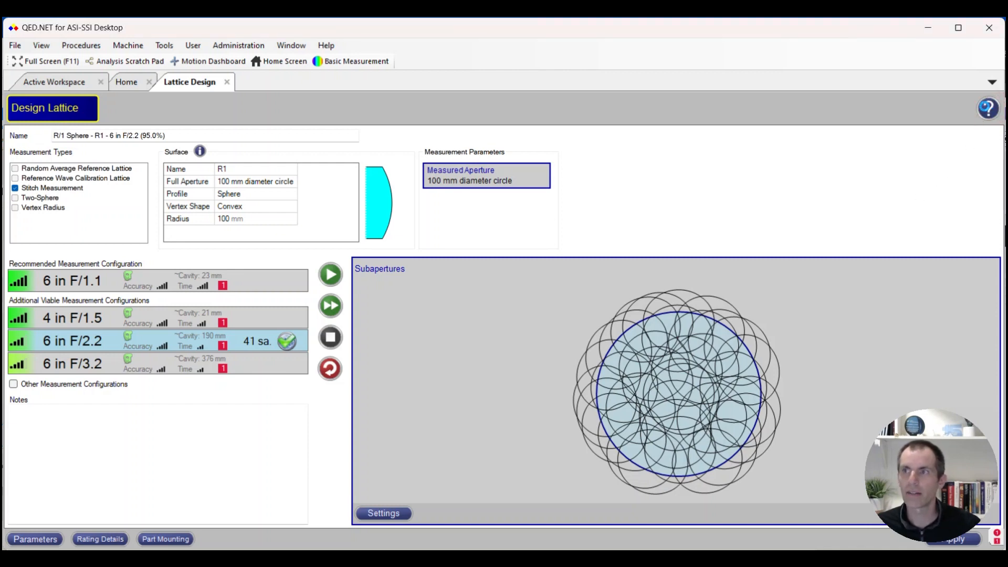
# Open the full online help system from the lattice screen's quick help.
pyautogui.click(988, 109)
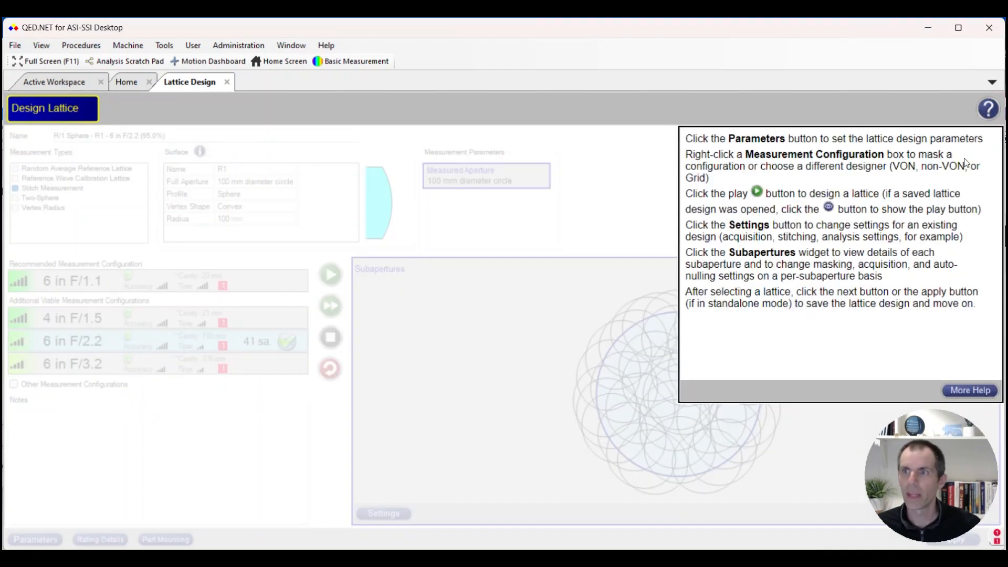
pyautogui.click(970, 390)
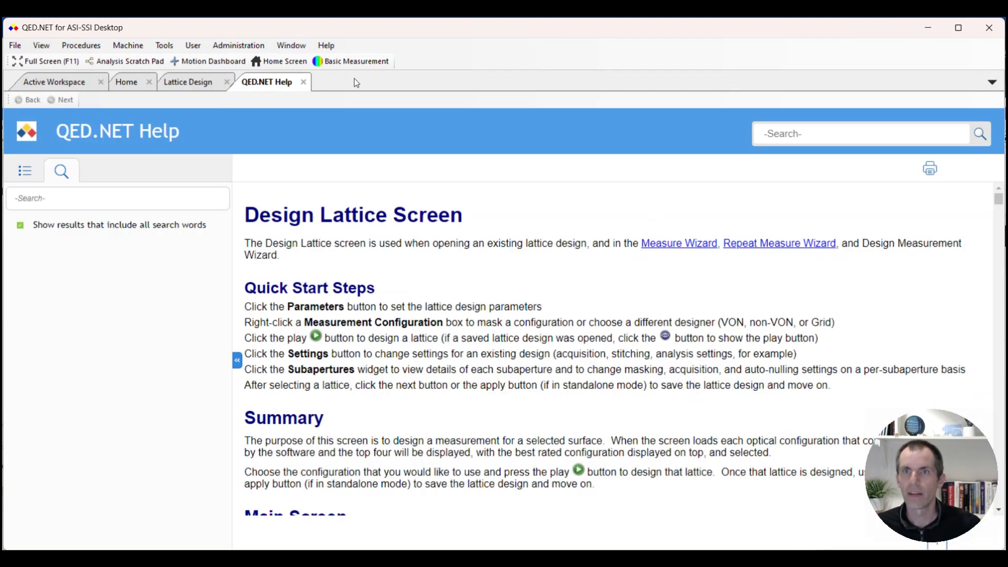
pyautogui.click(326, 45)
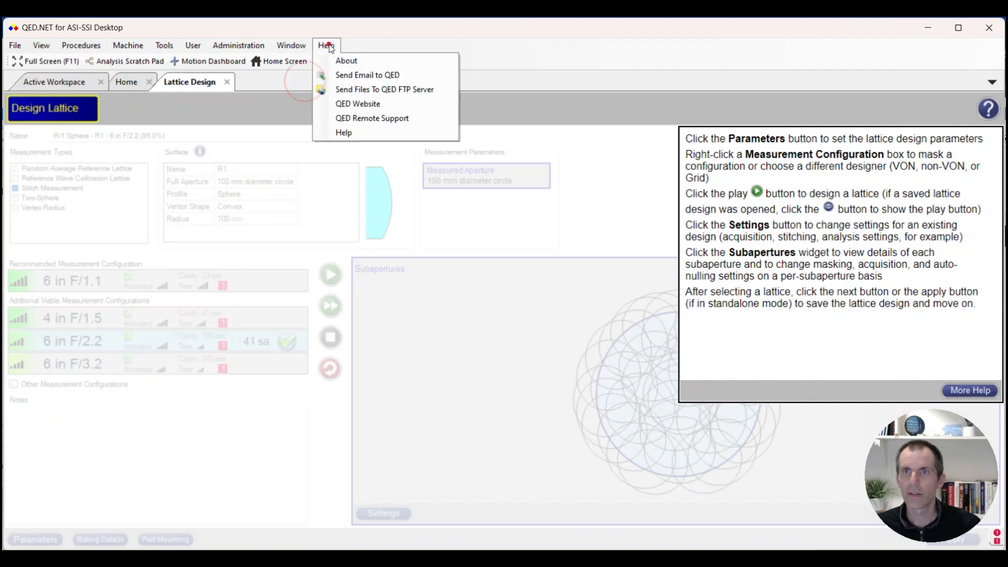
pyautogui.moveTo(343, 132)
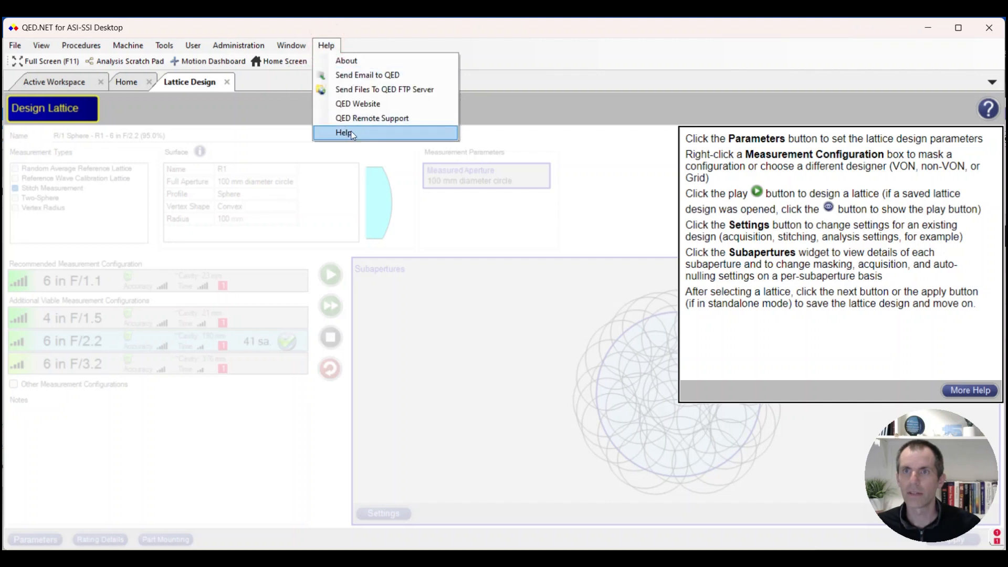
pyautogui.click(343, 133)
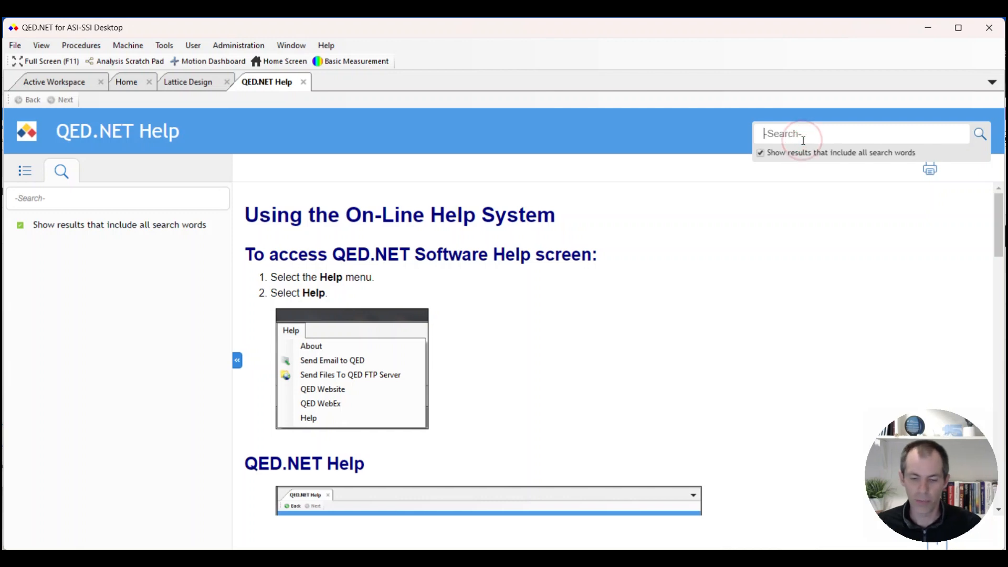
# Search help for 'overlap' and open the Design Lattice Screen topic.
pyautogui.write('overlap')
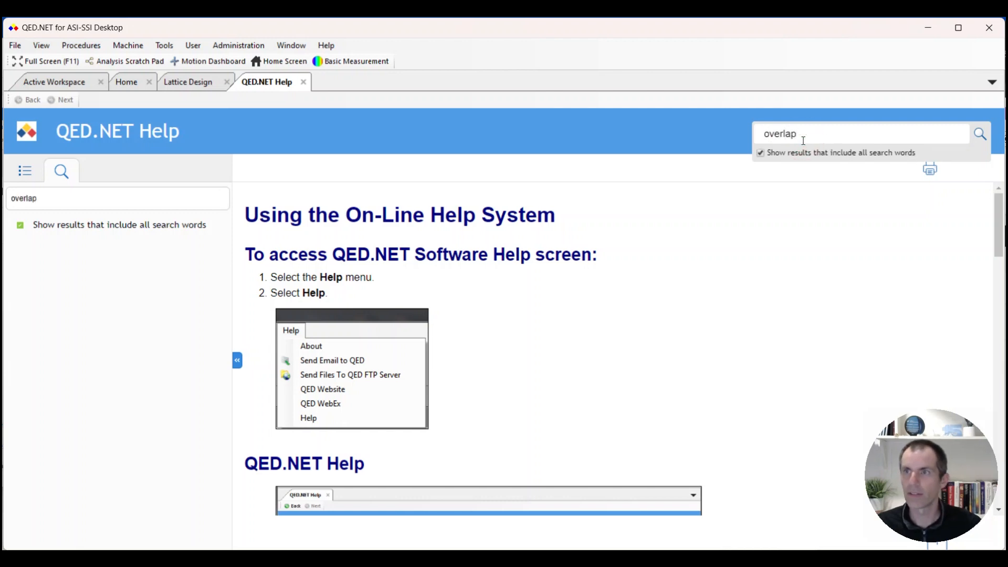
pyautogui.click(978, 134)
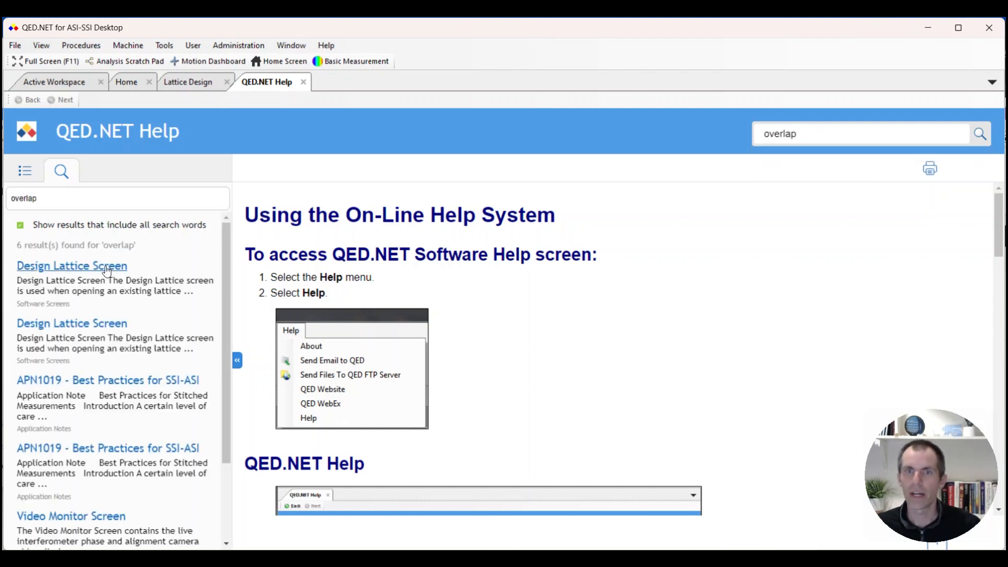
pyautogui.click(71, 266)
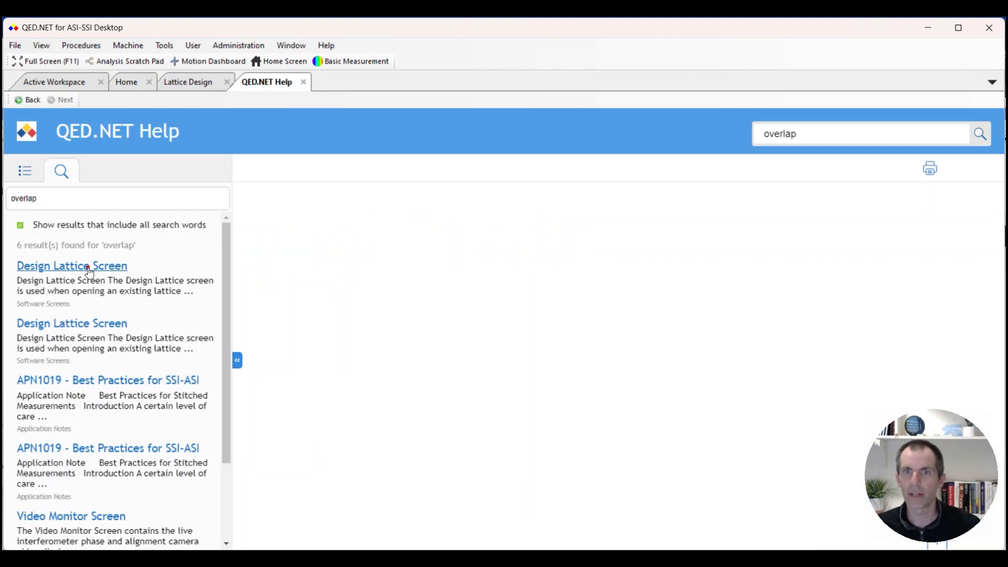
pyautogui.click(72, 266)
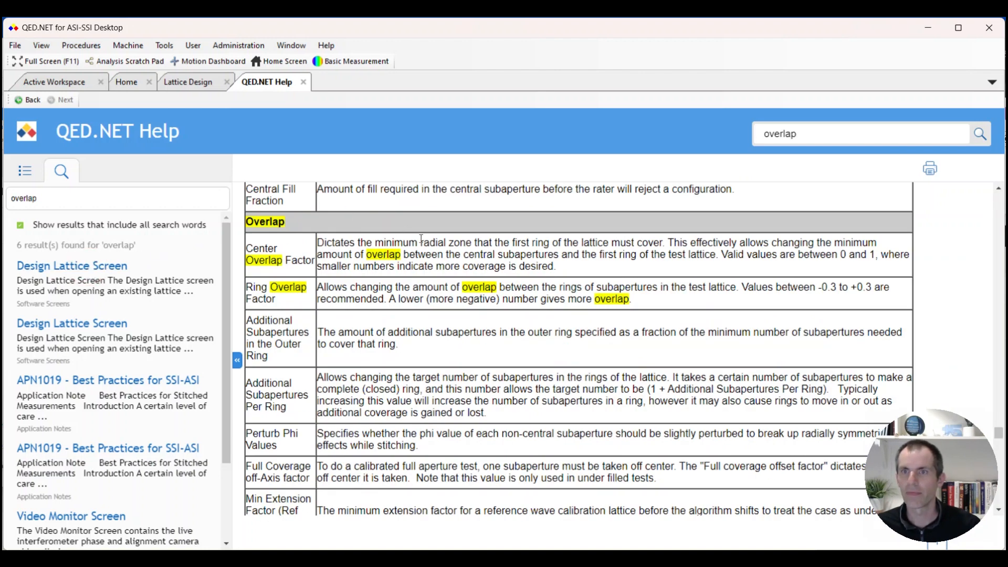